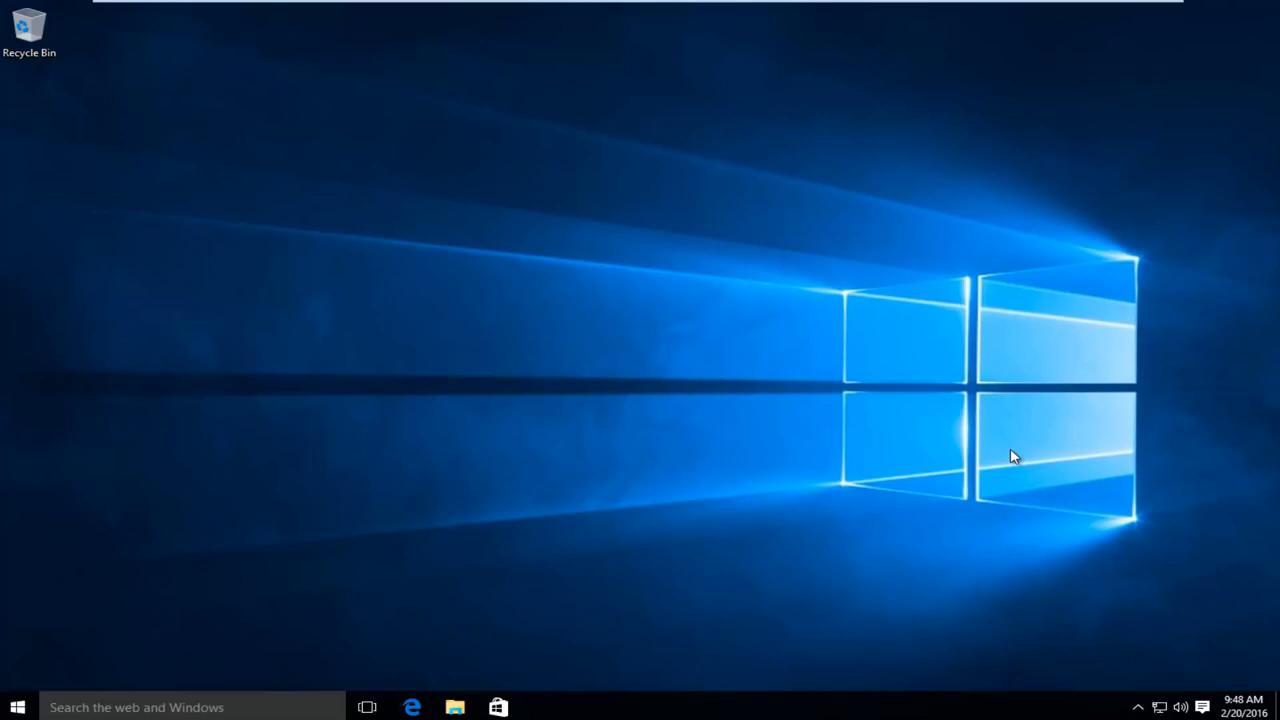
{"action": "mouse_move", "coordinate": [976, 440]}
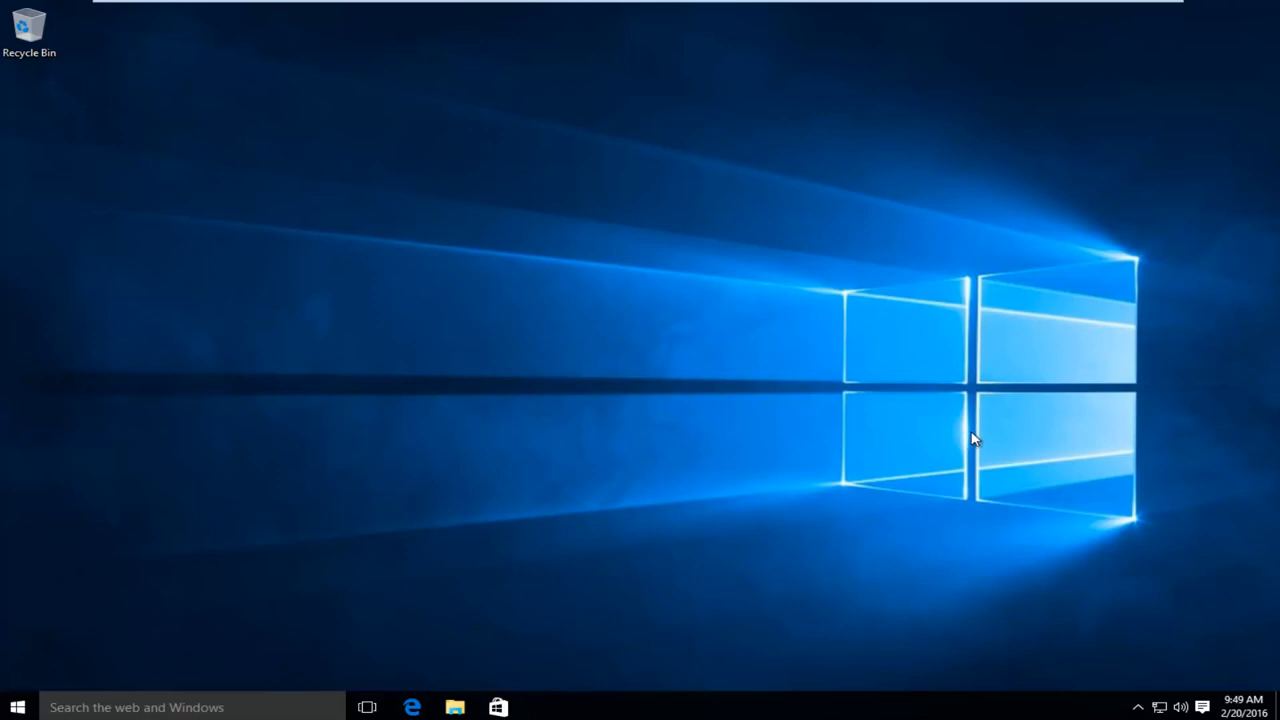
{"action": "mouse_move", "coordinate": [604, 404]}
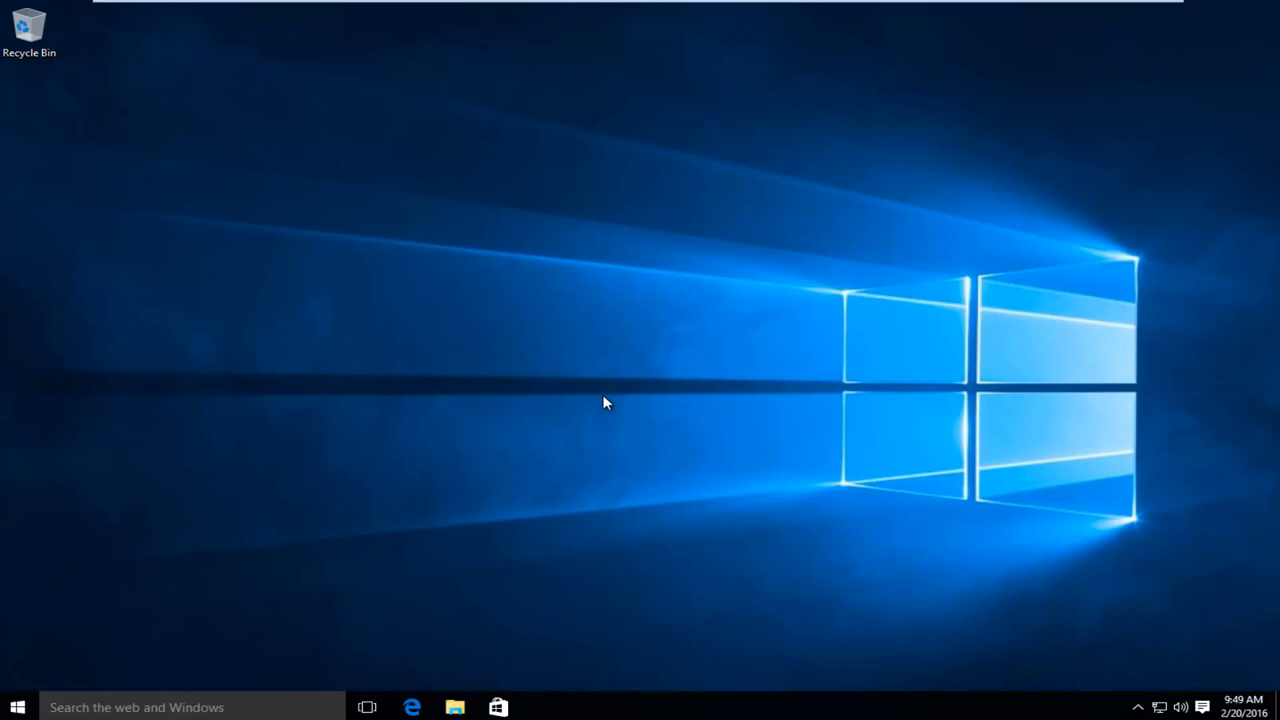
{"action": "mouse_move", "coordinate": [412, 708]}
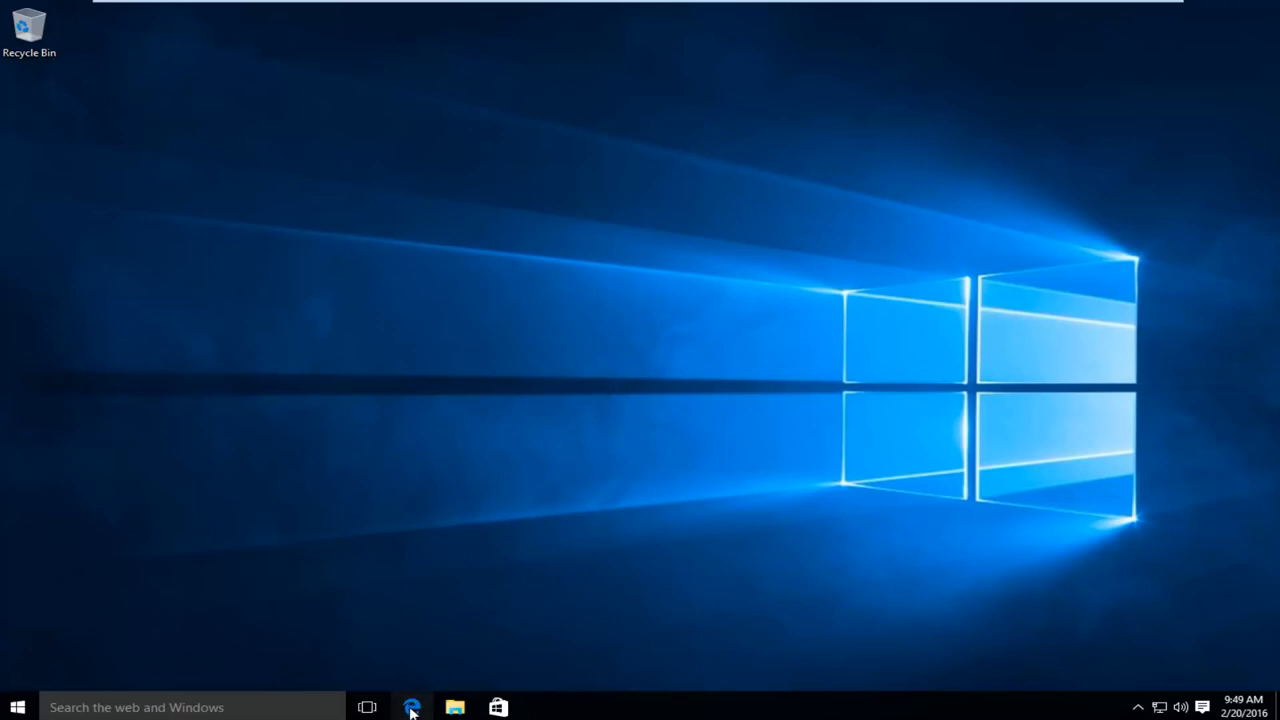
Check the current Microsoft Edge version in its Settings About section.
{"action": "left_click", "coordinate": [412, 708]}
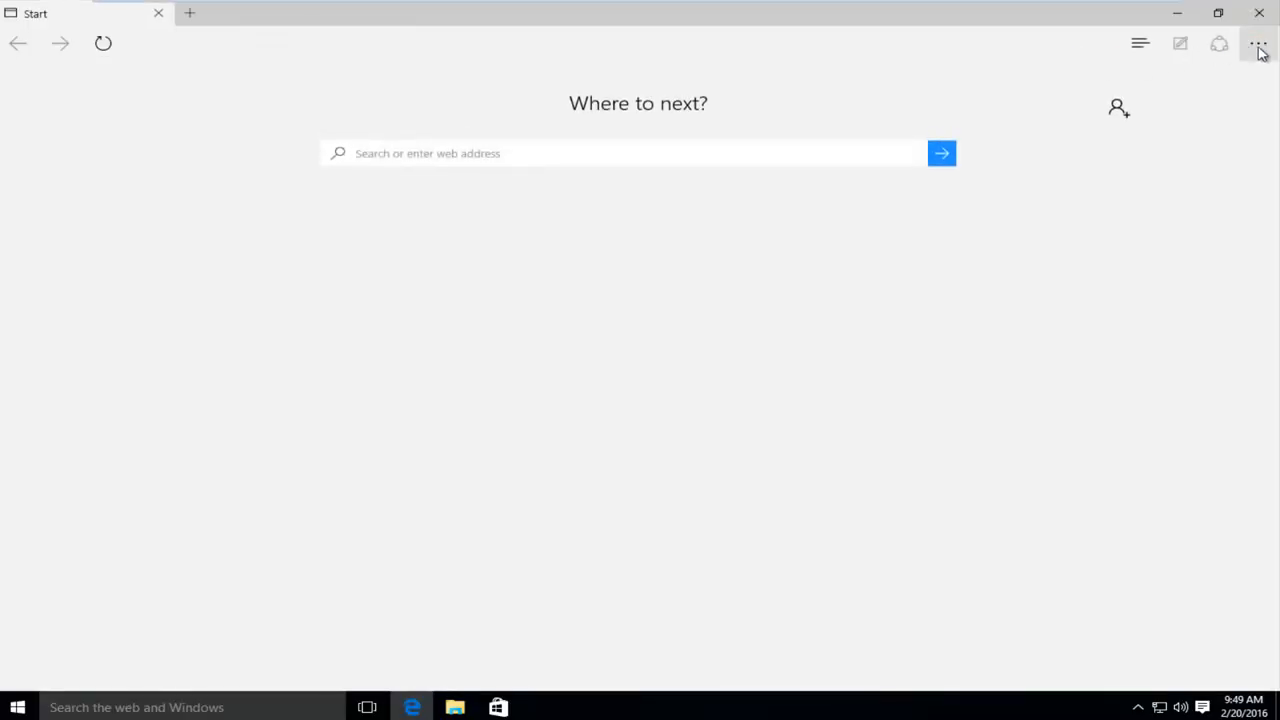
{"action": "left_click", "coordinate": [1260, 44]}
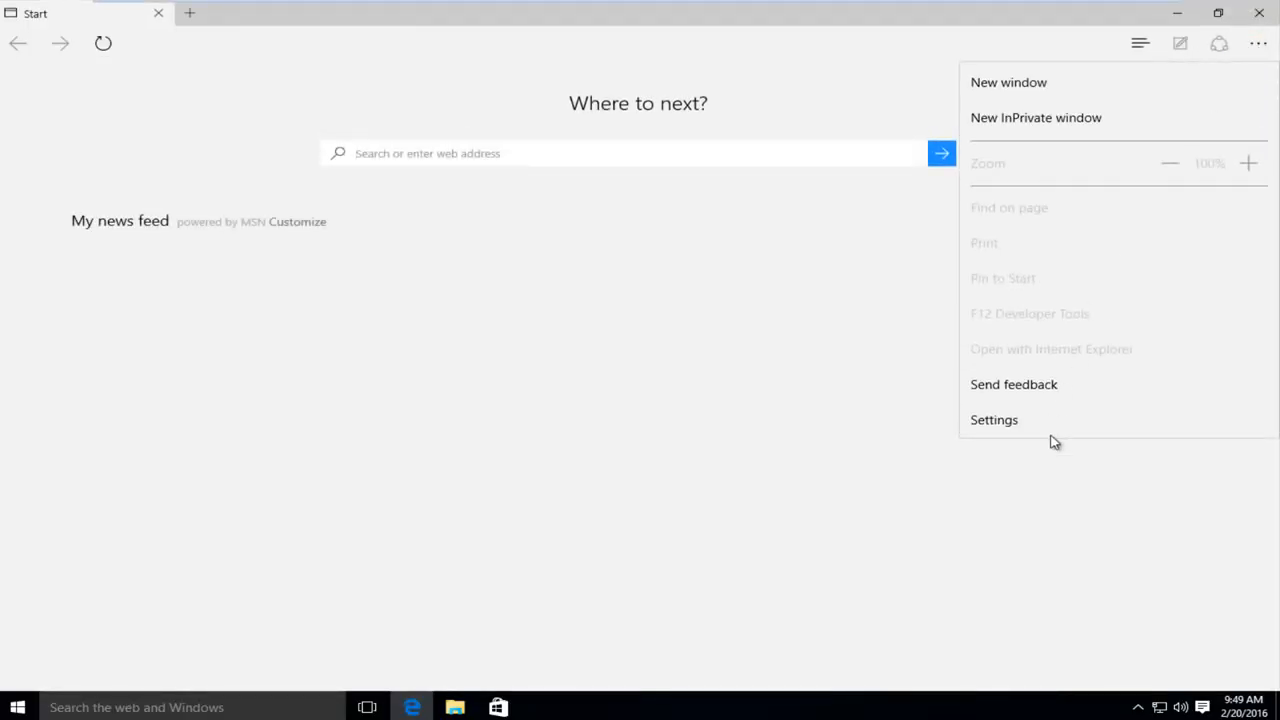
{"action": "mouse_move", "coordinate": [994, 420]}
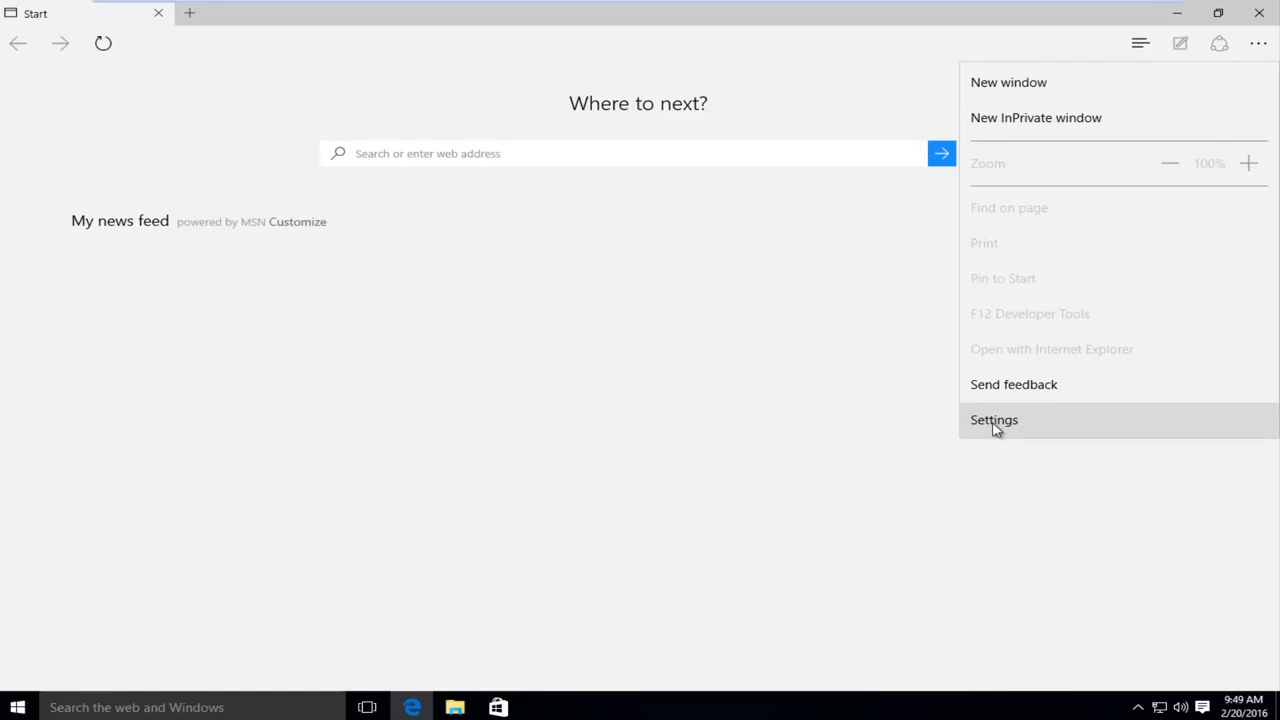
{"action": "left_click", "coordinate": [994, 420]}
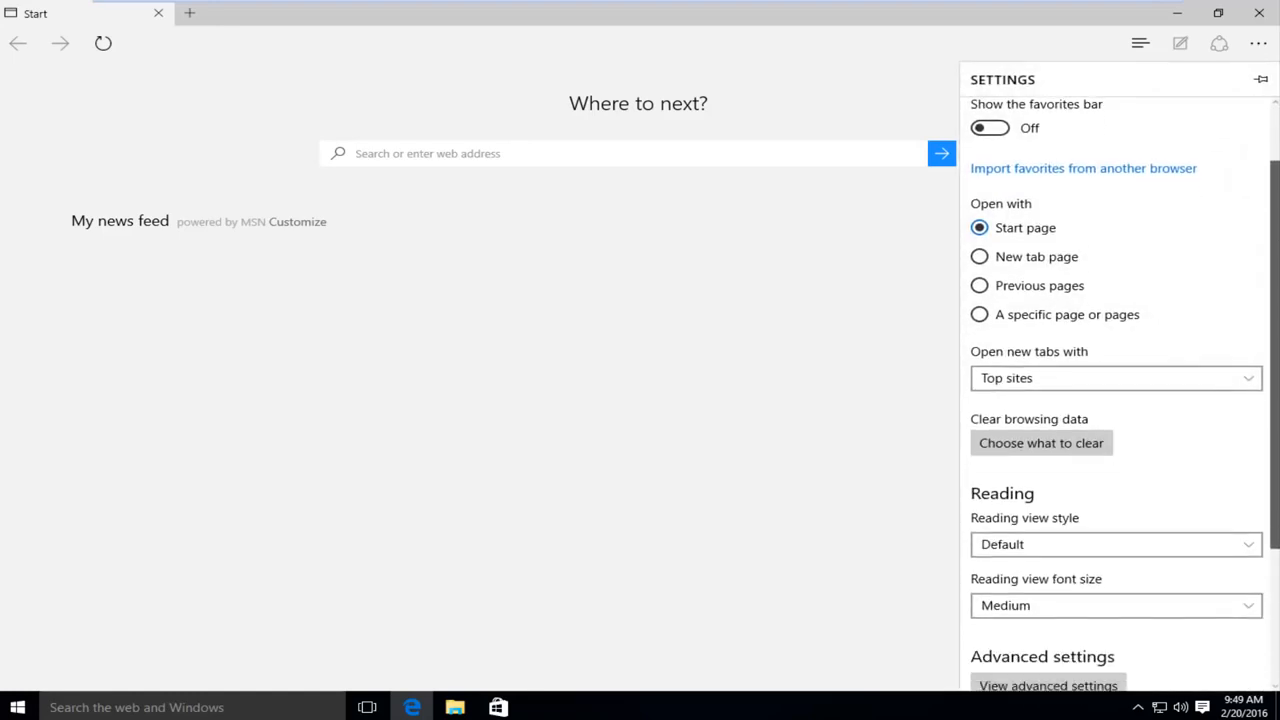
{"action": "scroll", "scroll_direction": "down", "scroll_amount": 3}
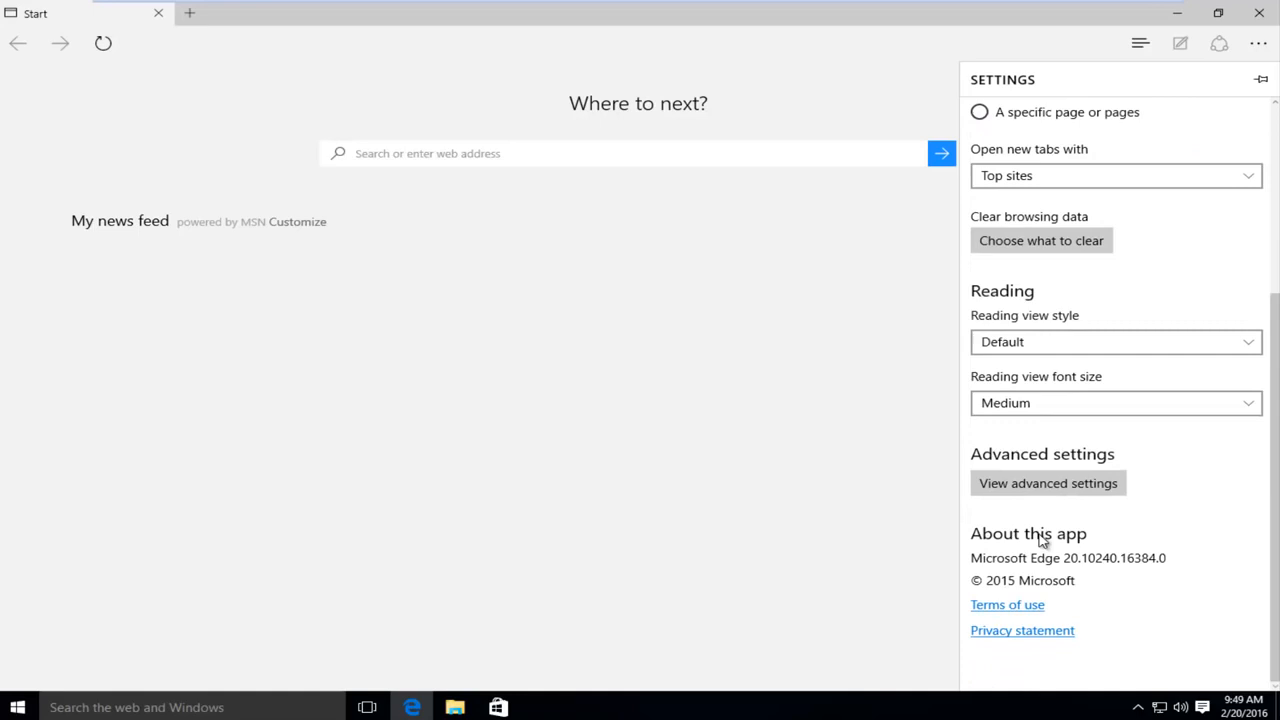
{"action": "mouse_move", "coordinate": [1078, 568]}
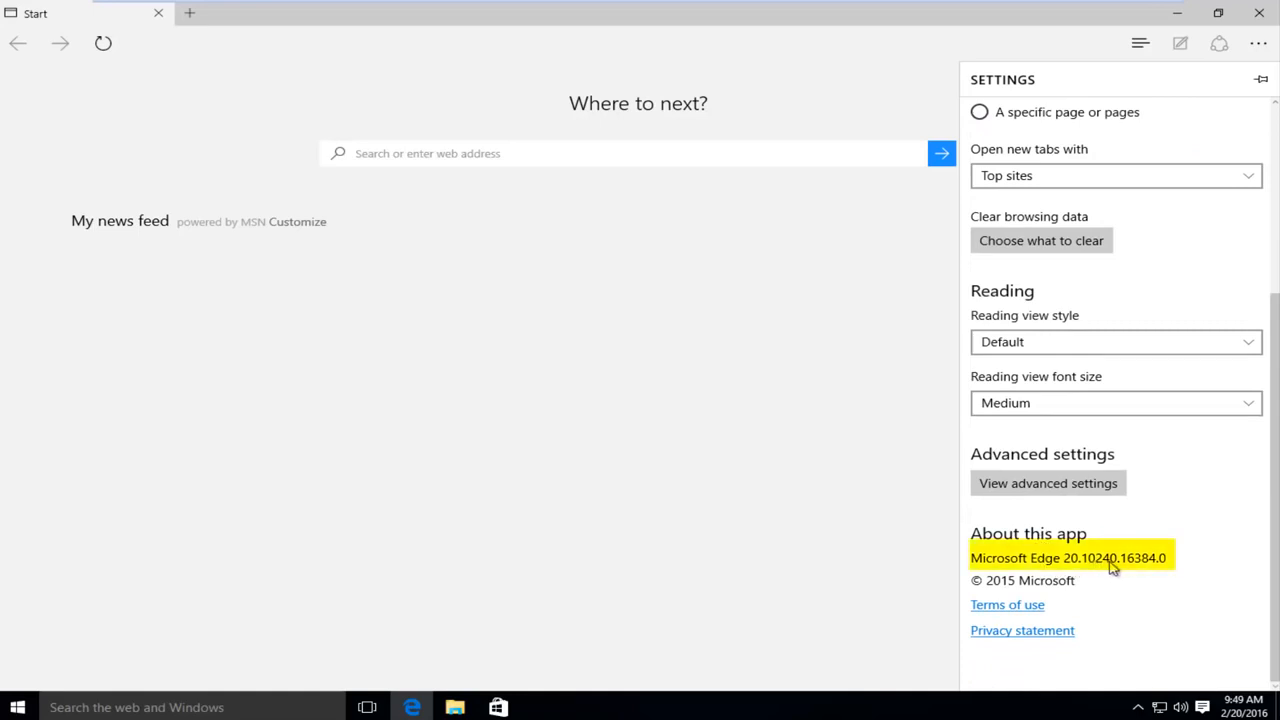
{"action": "mouse_move", "coordinate": [1144, 570]}
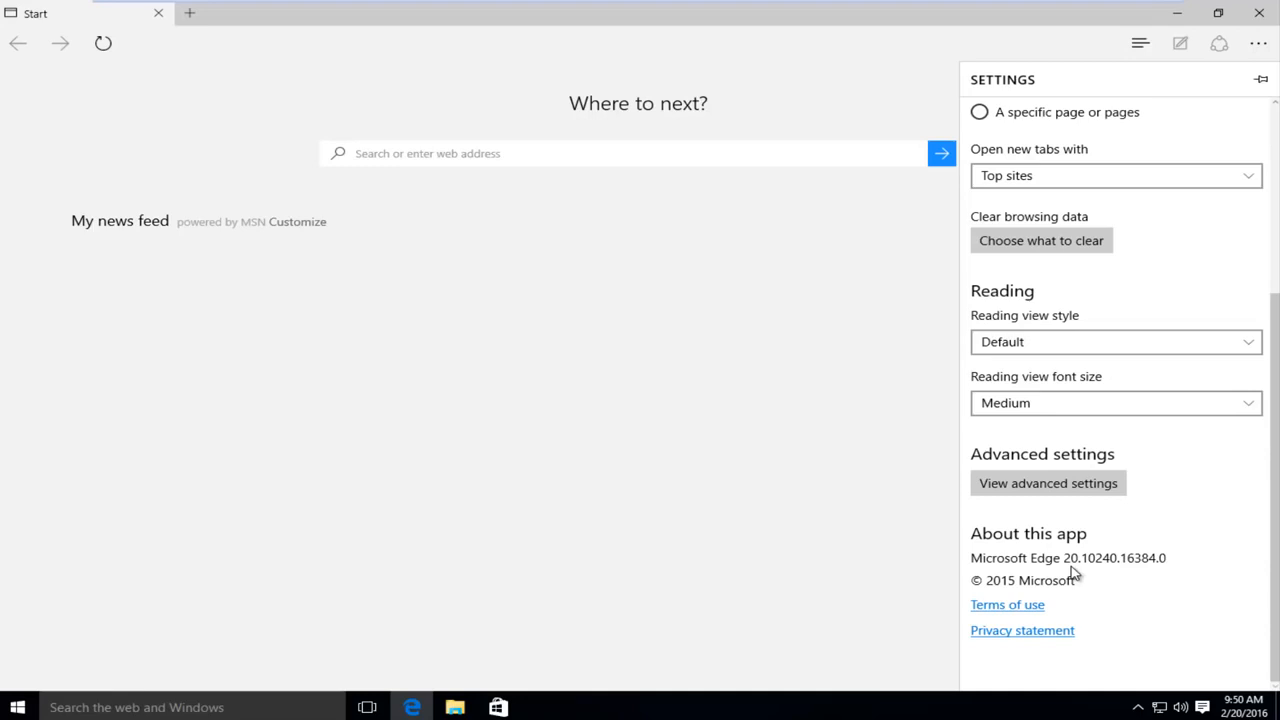
{"action": "mouse_move", "coordinate": [1076, 568]}
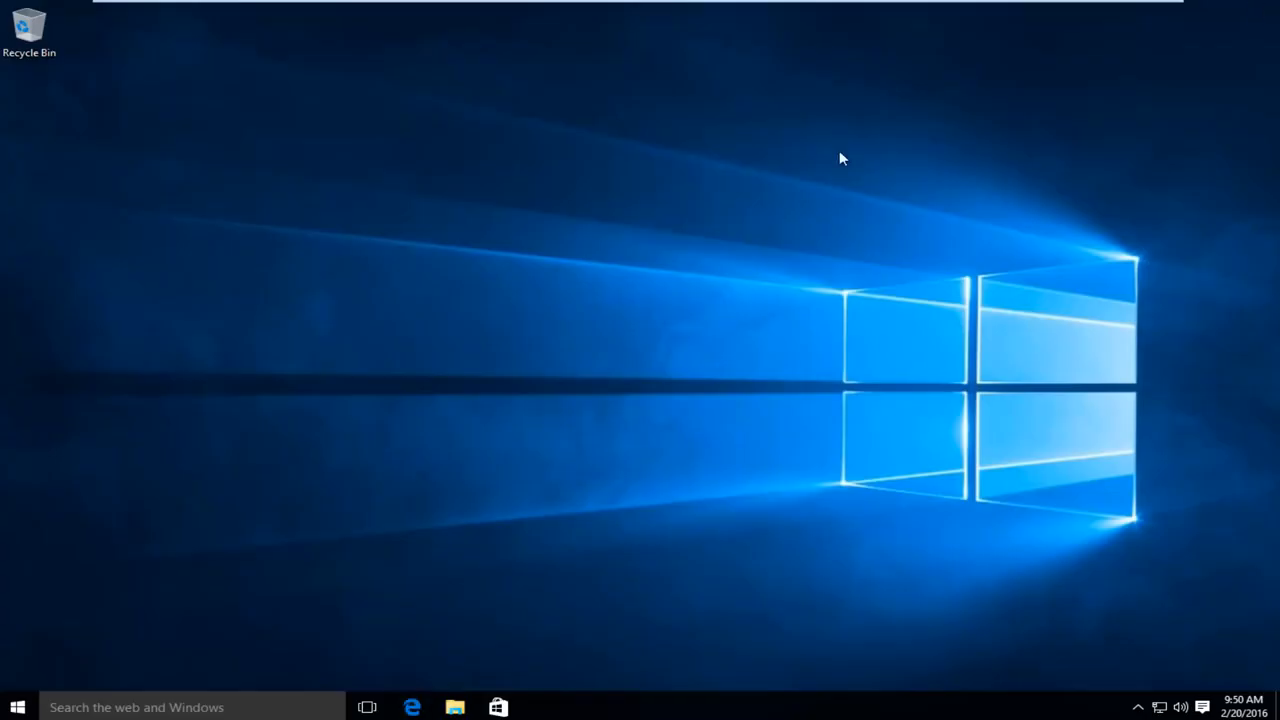
Search Start for 'update' and launch Check for updates to download available updates.
{"action": "left_click", "coordinate": [16, 708]}
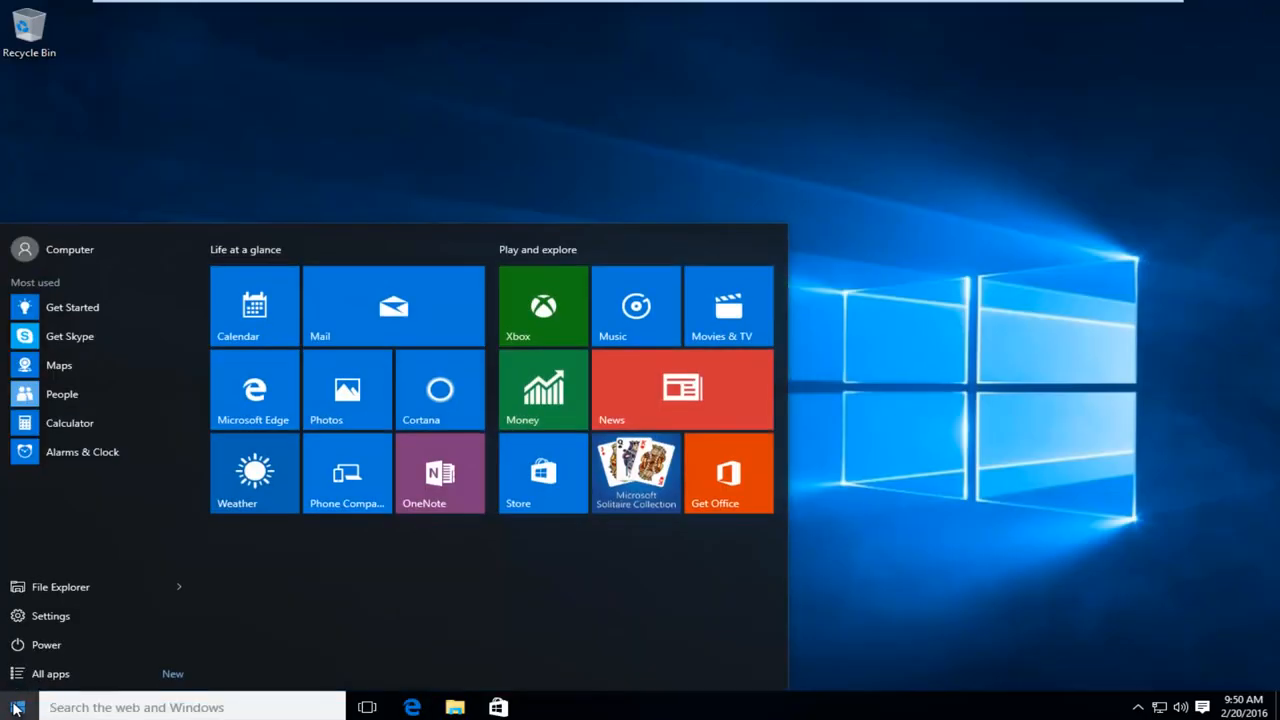
{"action": "type", "text": "update"}
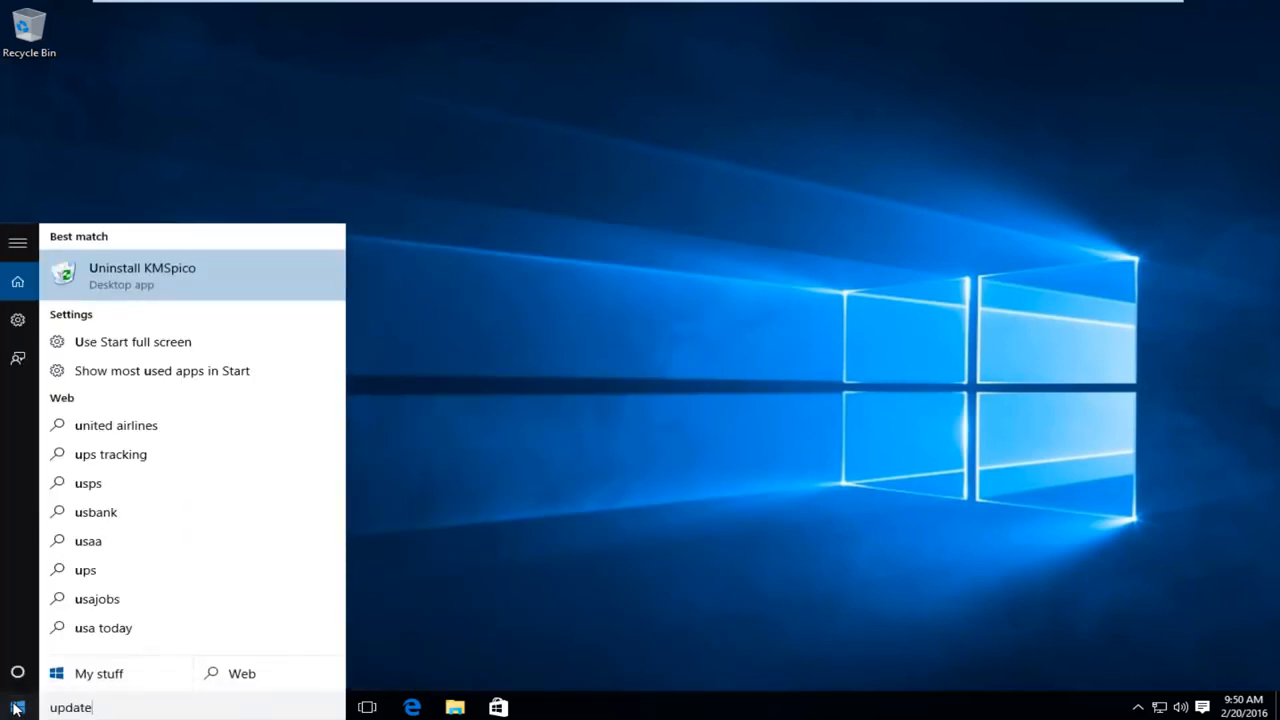
{"action": "type", "text": "update"}
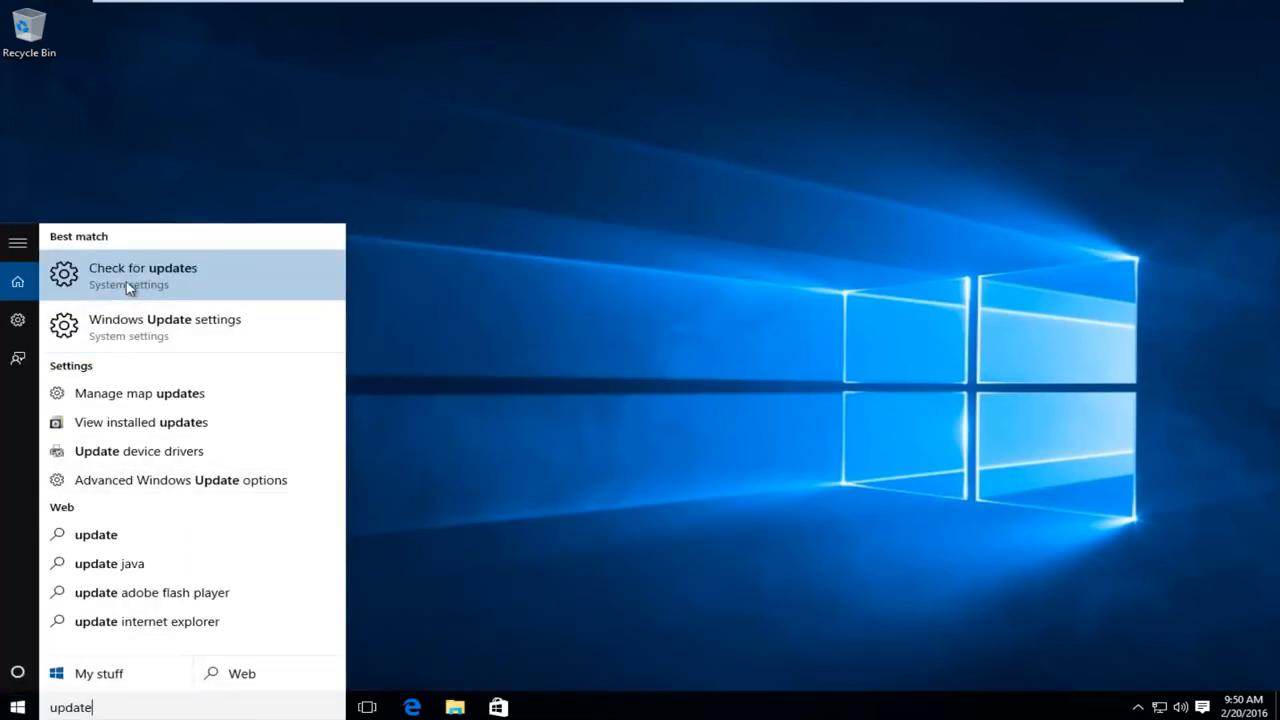
{"action": "left_click", "coordinate": [142, 276]}
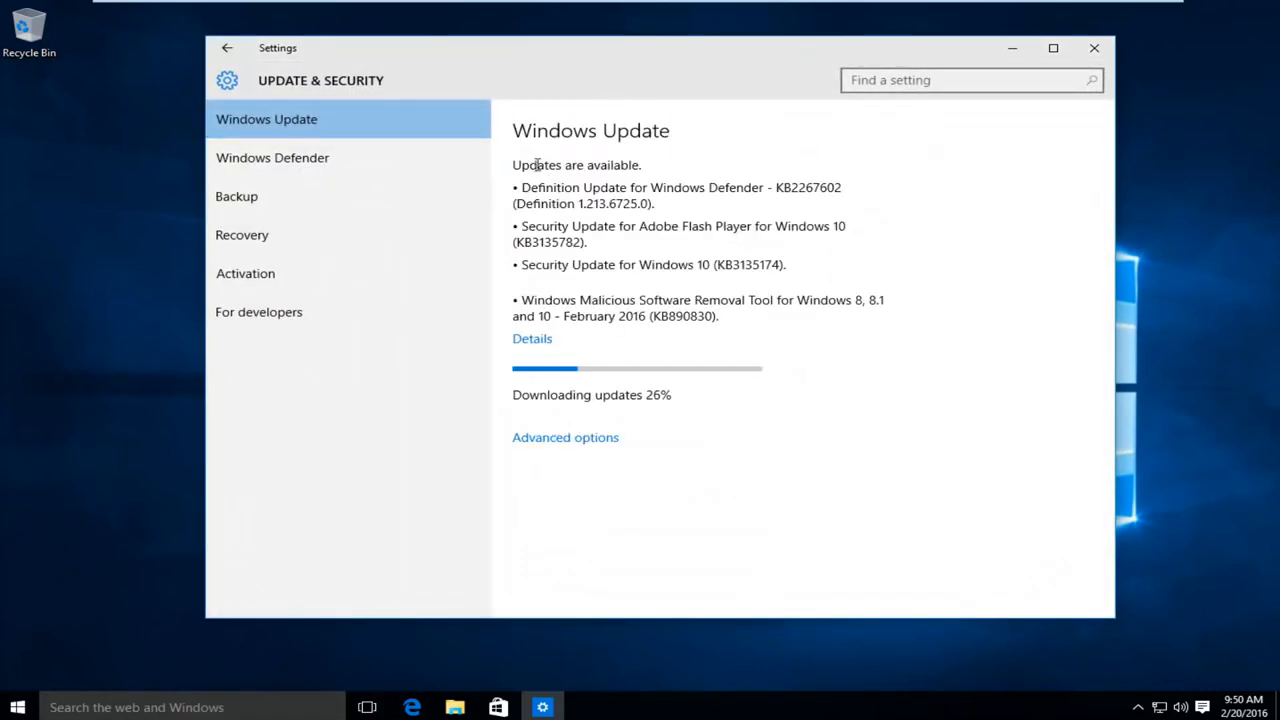
{"action": "left_click", "coordinate": [532, 338]}
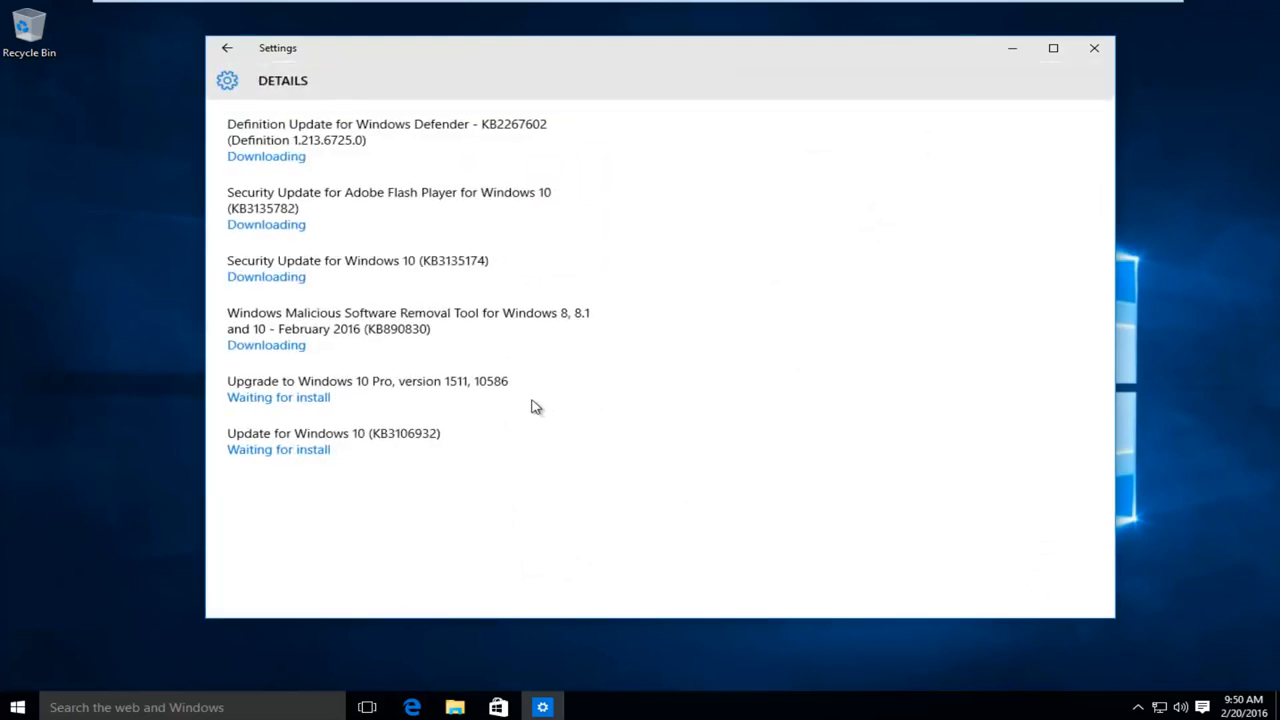
{"action": "mouse_move", "coordinate": [370, 380]}
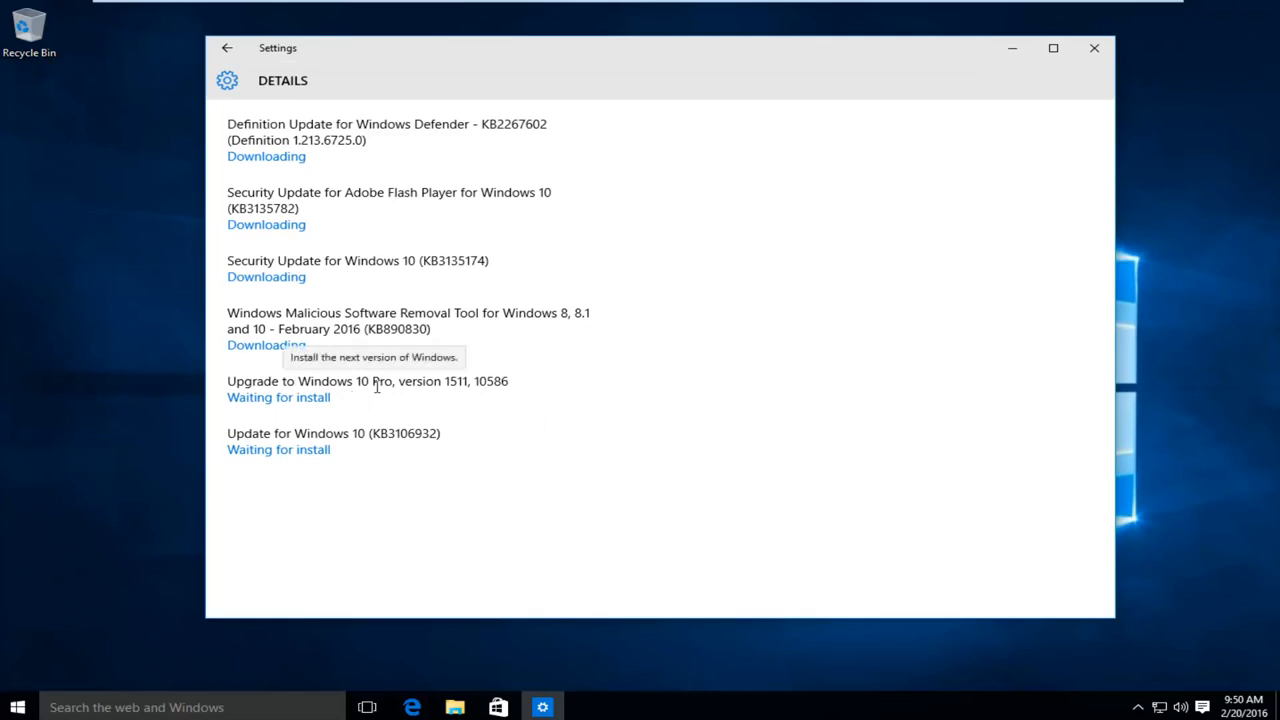
{"action": "mouse_move", "coordinate": [382, 398]}
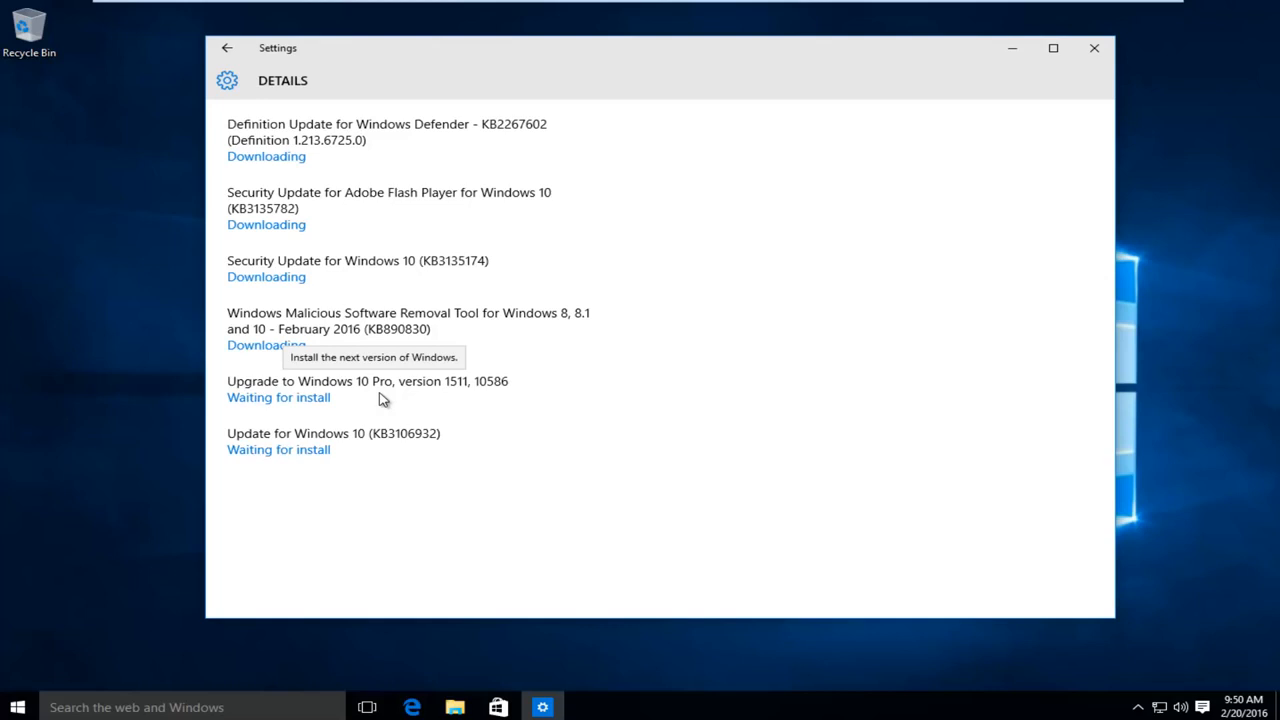
{"action": "mouse_move", "coordinate": [368, 432]}
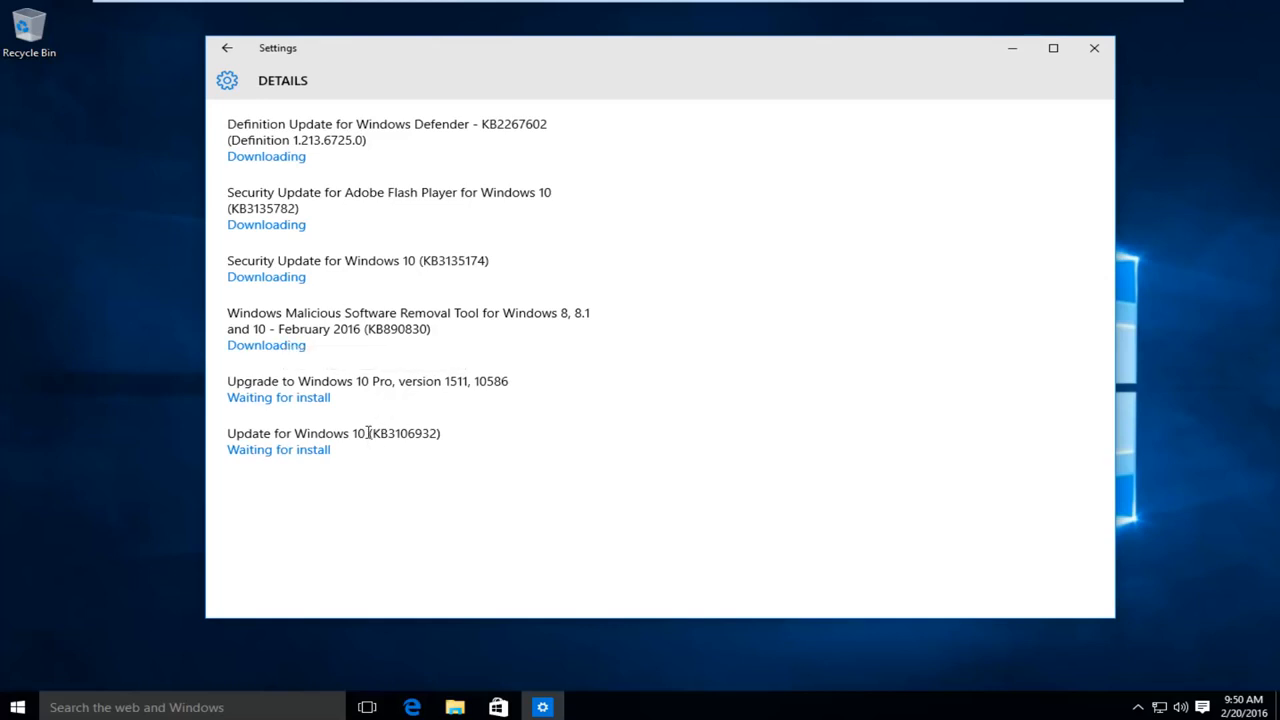
{"action": "mouse_move", "coordinate": [440, 430]}
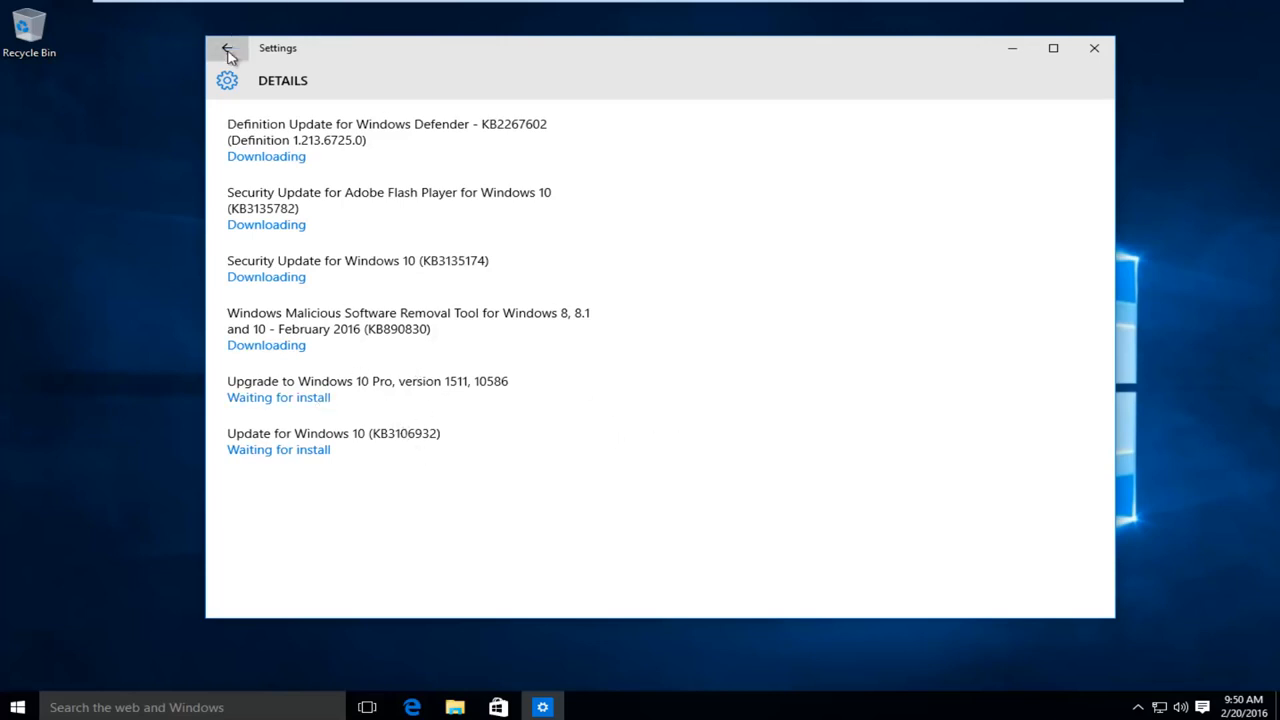
{"action": "left_click", "coordinate": [228, 48]}
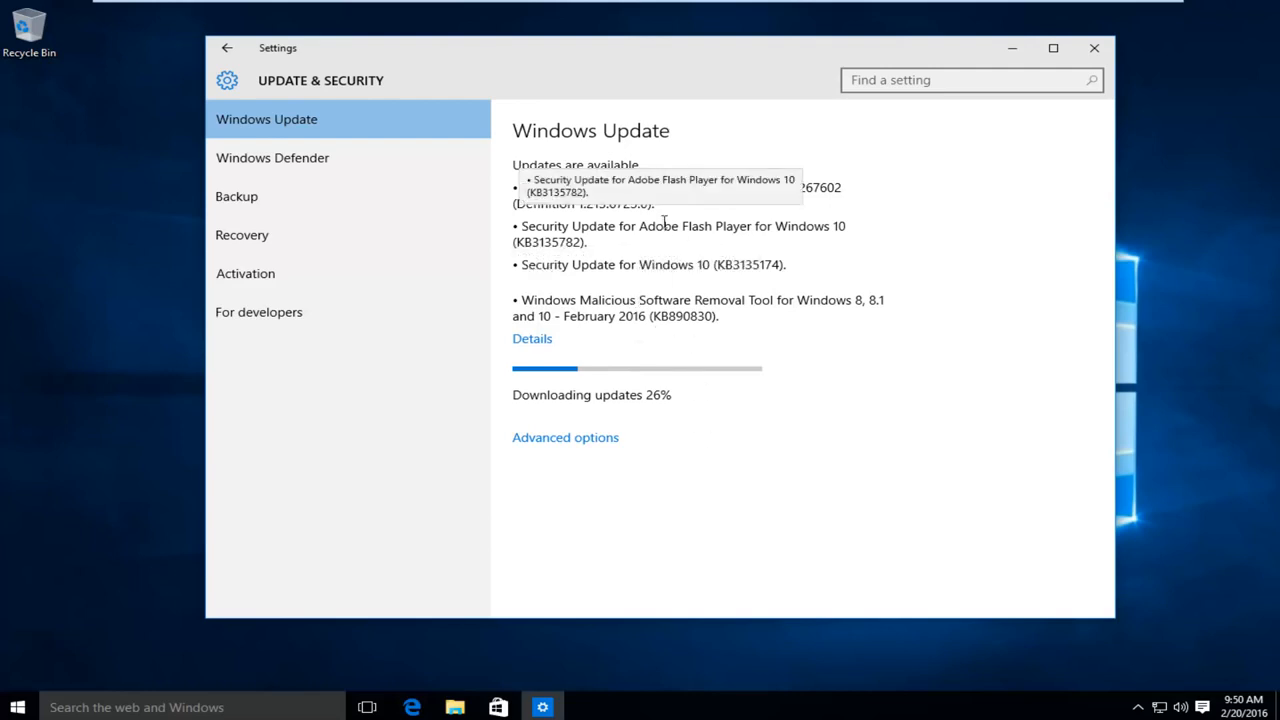
{"action": "mouse_move", "coordinate": [648, 436]}
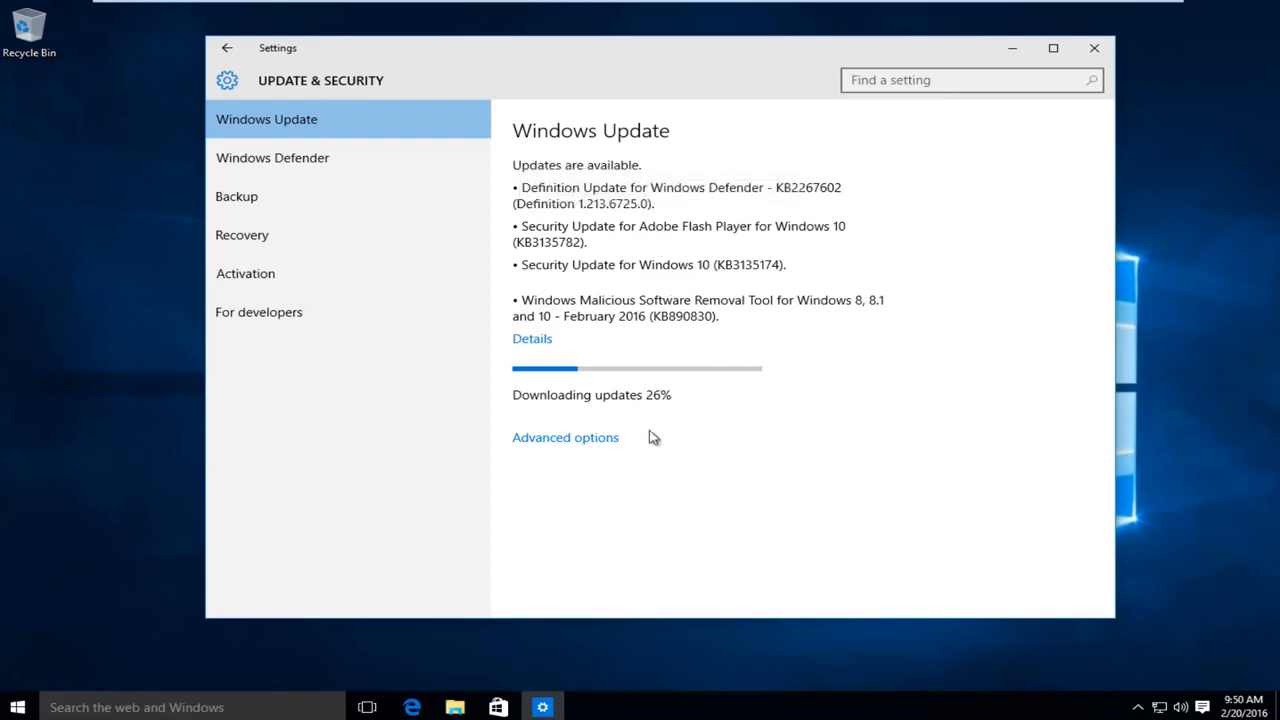
{"action": "mouse_move", "coordinate": [562, 472]}
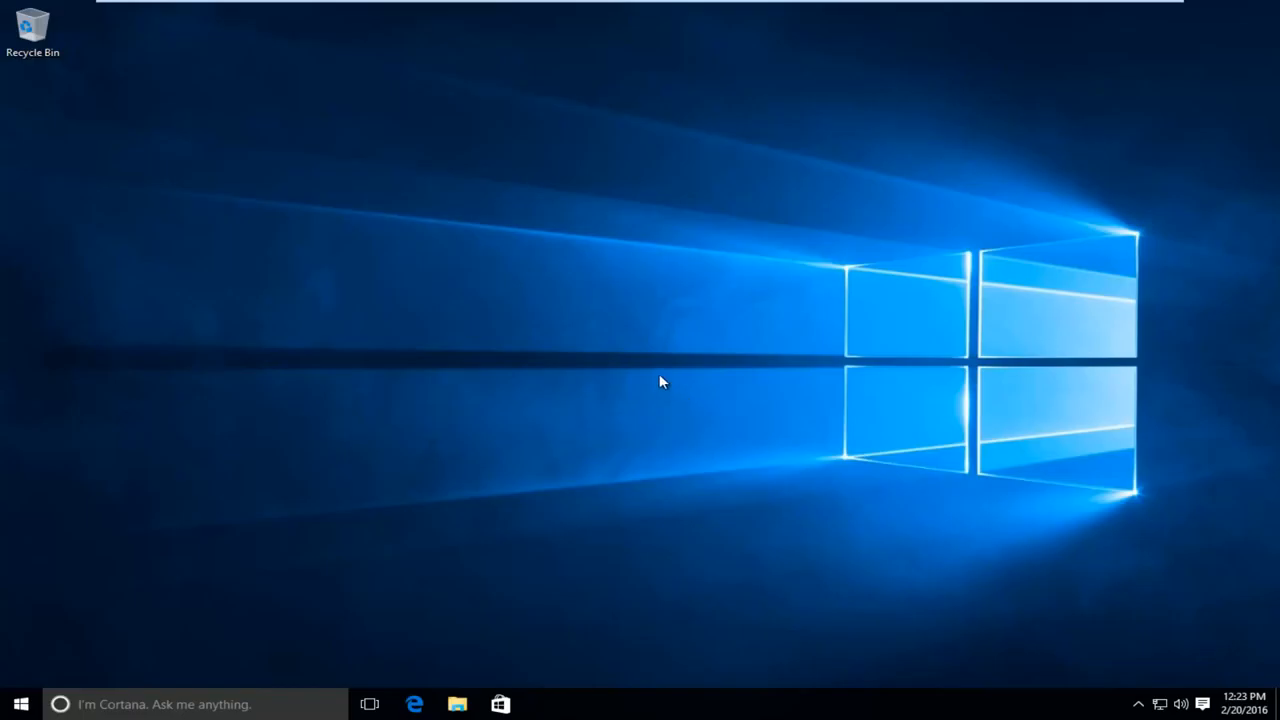
{"action": "mouse_move", "coordinate": [416, 704]}
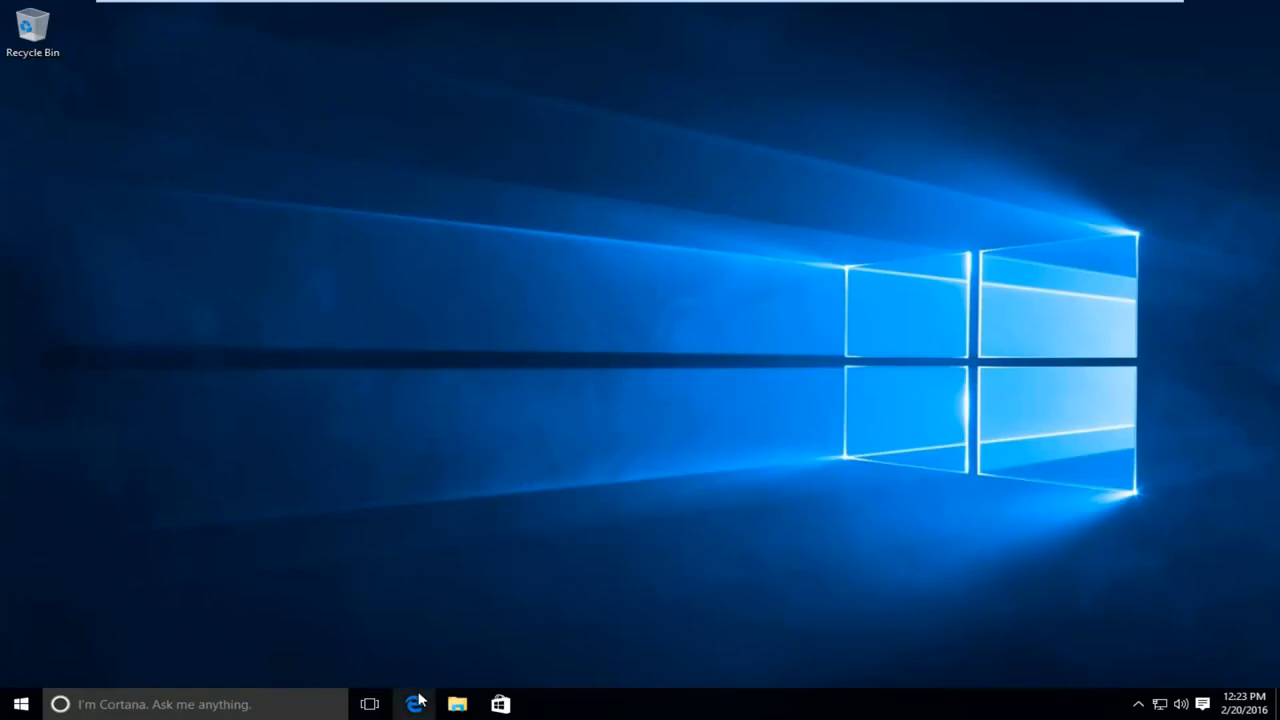
Relaunch the updated Microsoft Edge from the taskbar and show its options menu.
{"action": "left_click", "coordinate": [414, 704]}
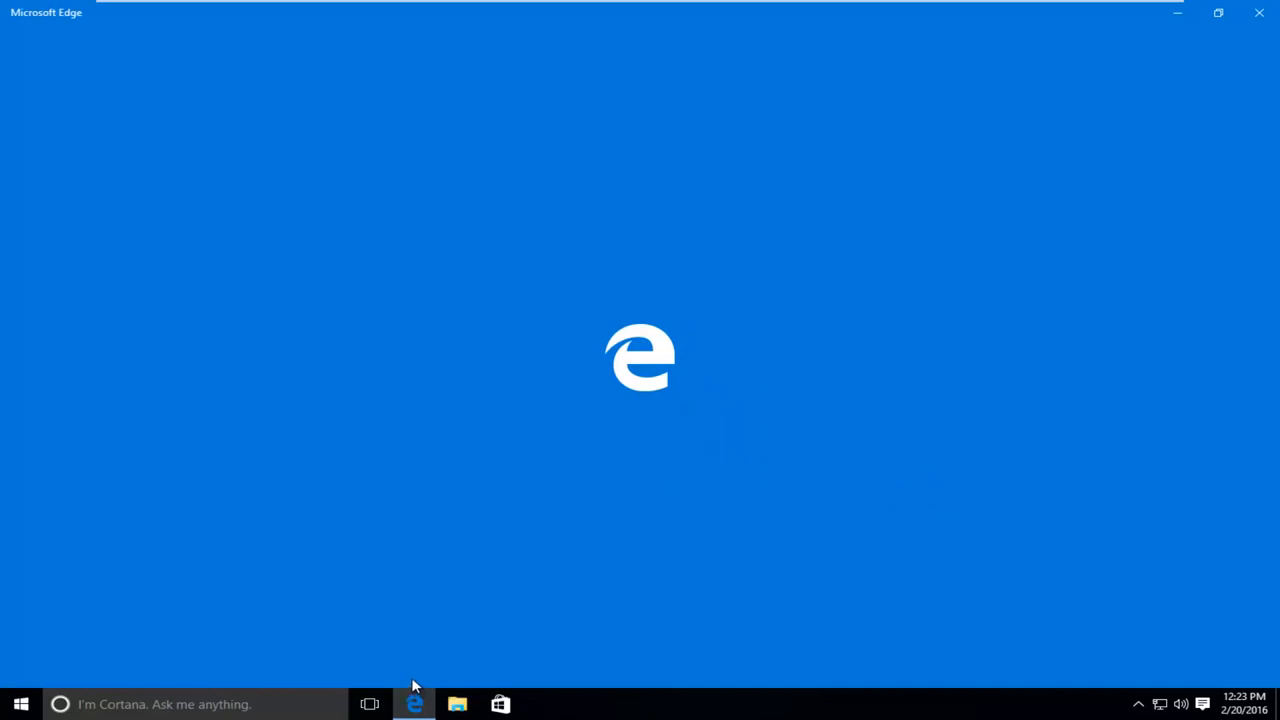
{"action": "left_click", "coordinate": [1260, 44]}
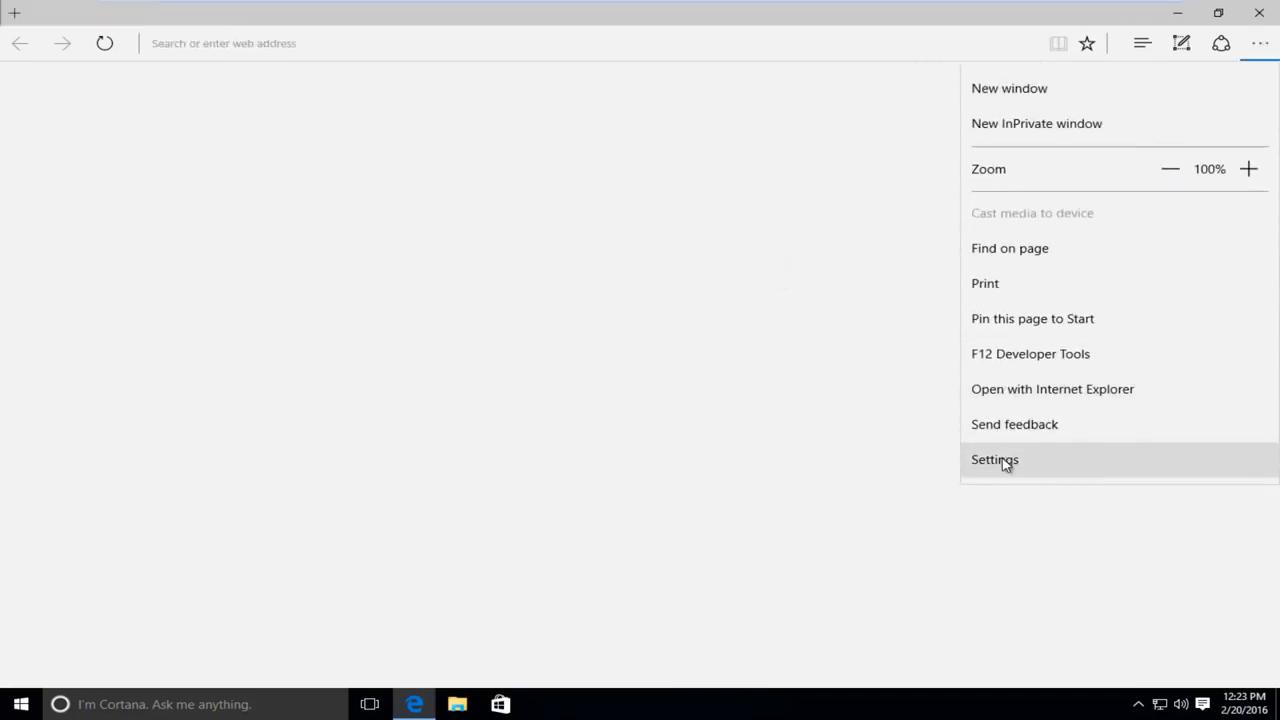
View About this app showing Microsoft Edge 25.10586.0.0 with EdgeHTML 13.10586.
{"action": "left_click", "coordinate": [994, 458]}
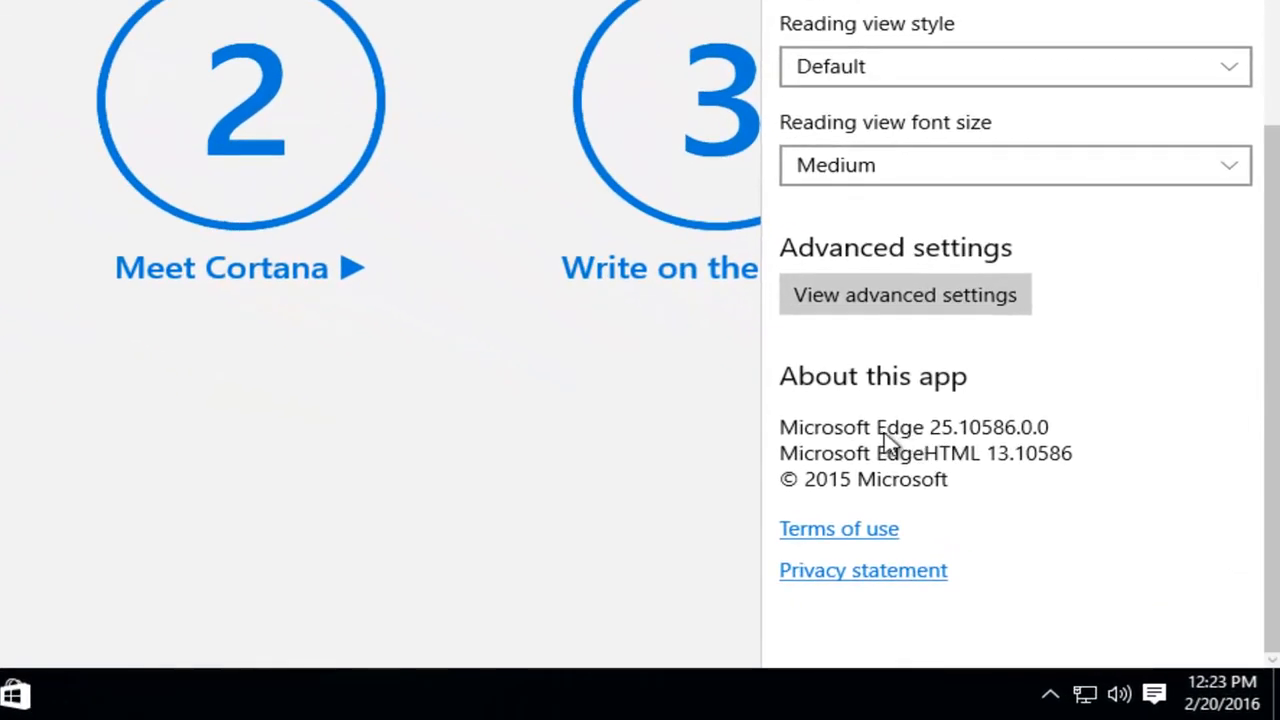
{"action": "mouse_move", "coordinate": [904, 430]}
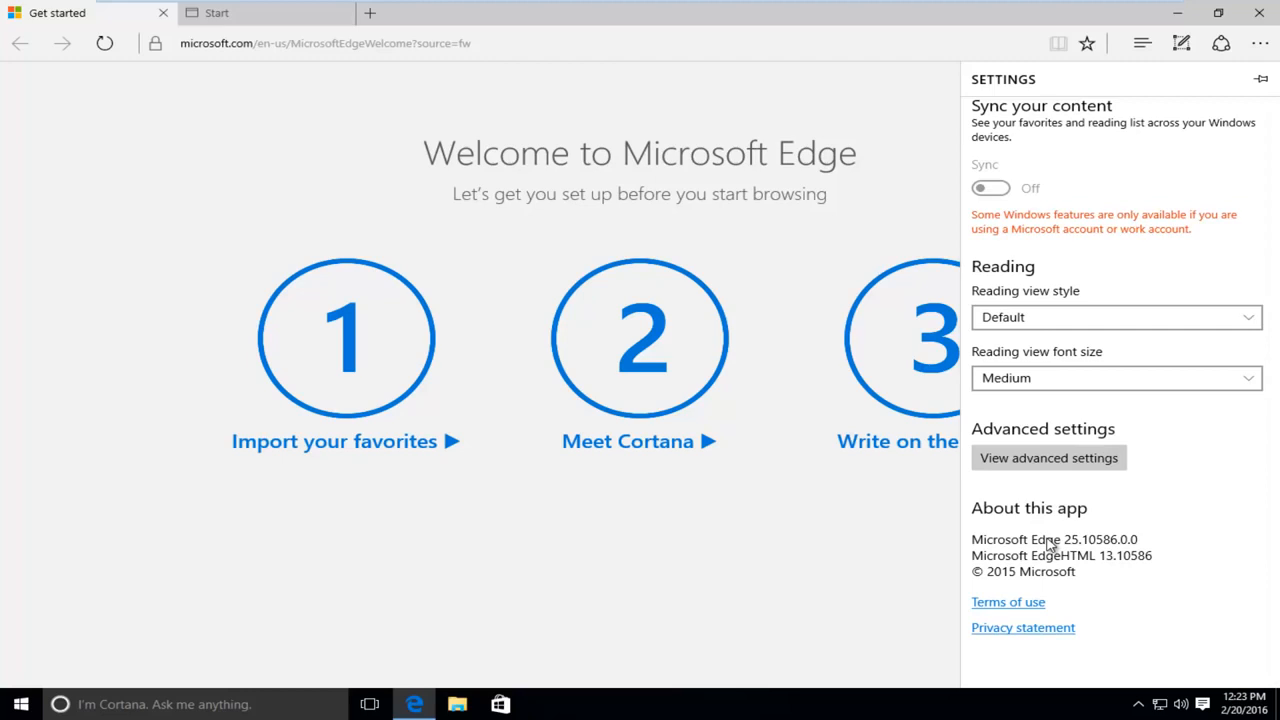
{"action": "mouse_move", "coordinate": [1064, 552]}
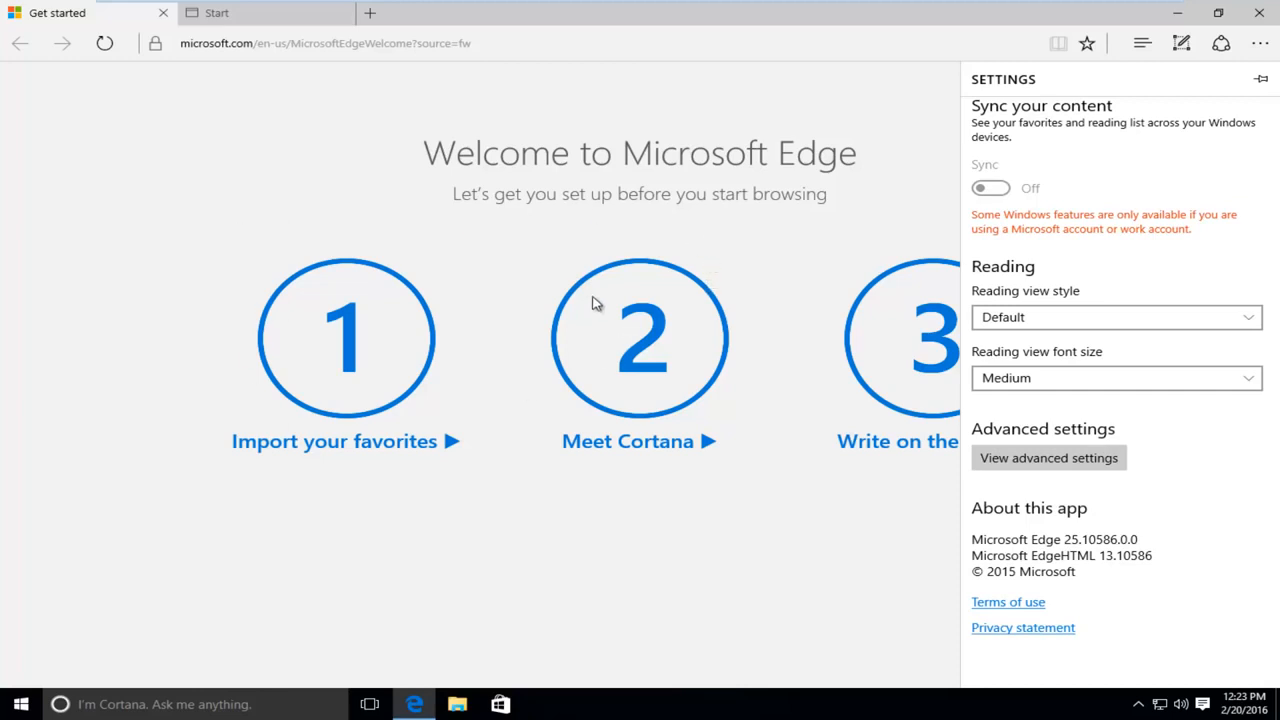
{"action": "mouse_move", "coordinate": [640, 518]}
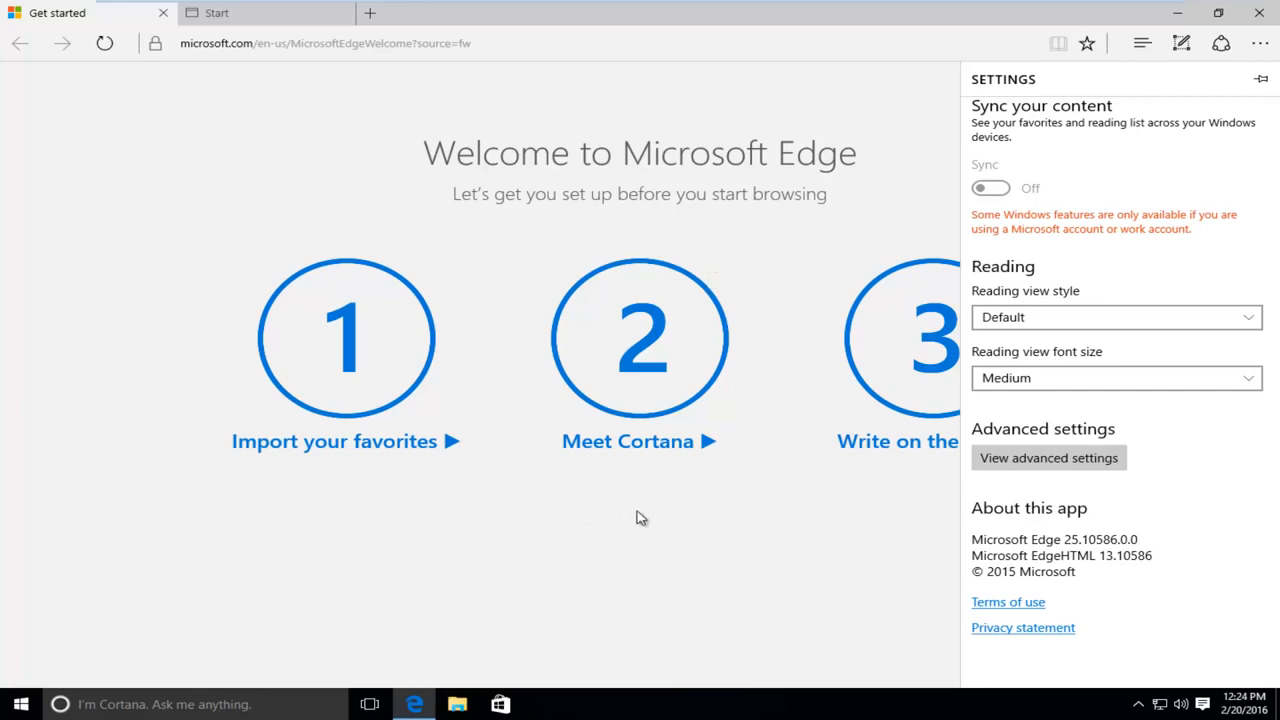
{"action": "mouse_move", "coordinate": [664, 520]}
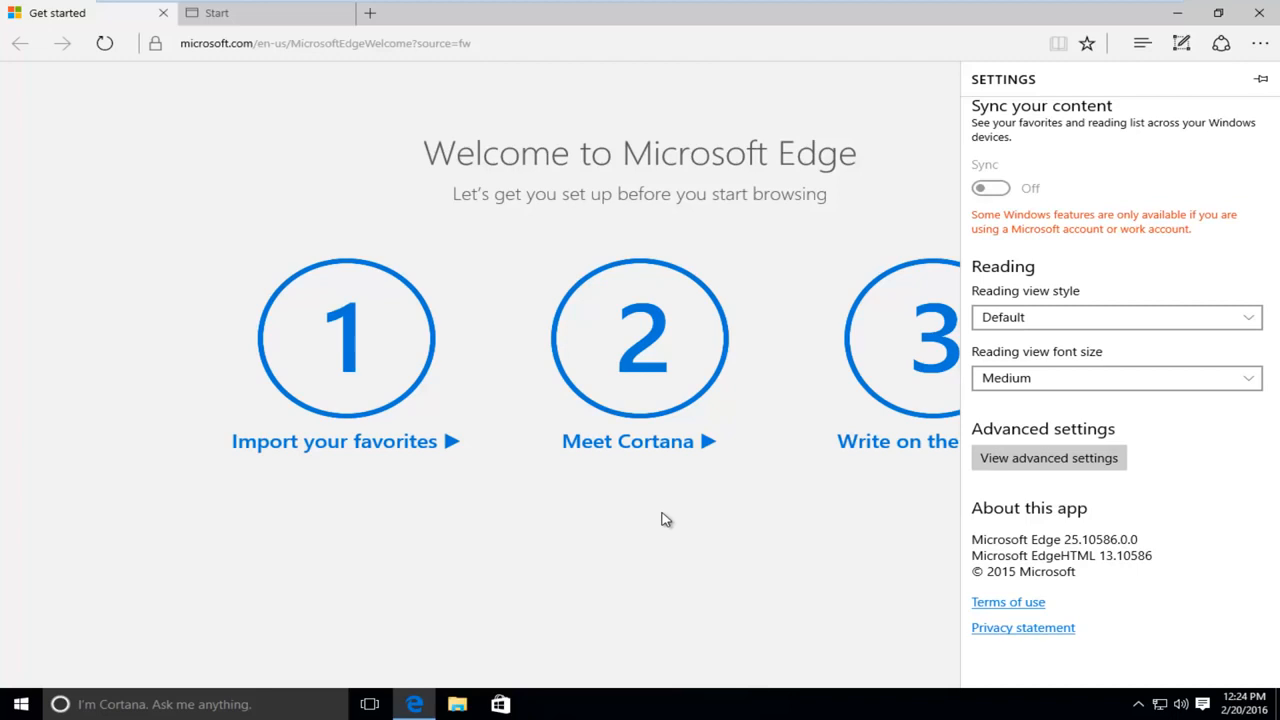